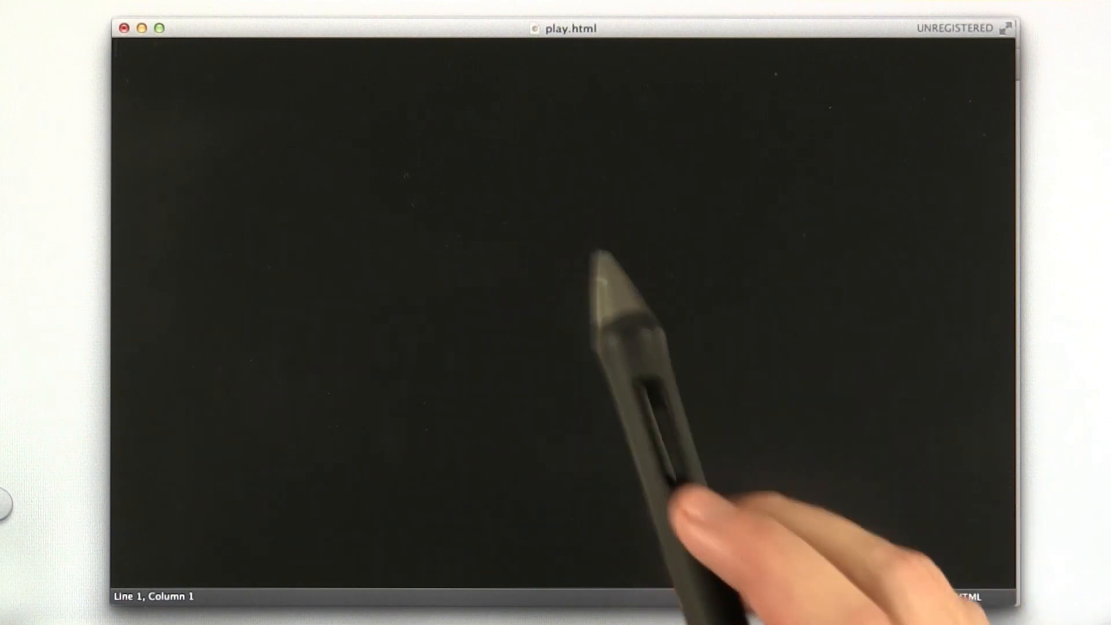
# Type 'what if i want to talk about <html> in html?' into play.html.
pyautogui.write('what if i want to talk about html in html?')
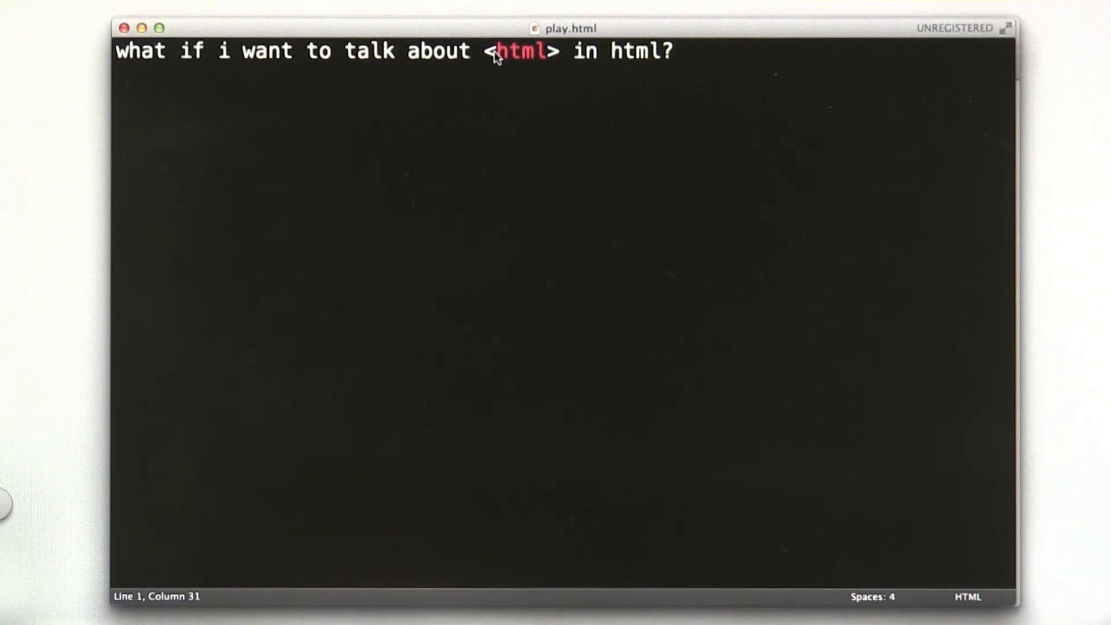
# Replace the tag's closing bracket with the '&gt;' entity.
pyautogui.press('backspace')
pyautogui.write('&lt;')
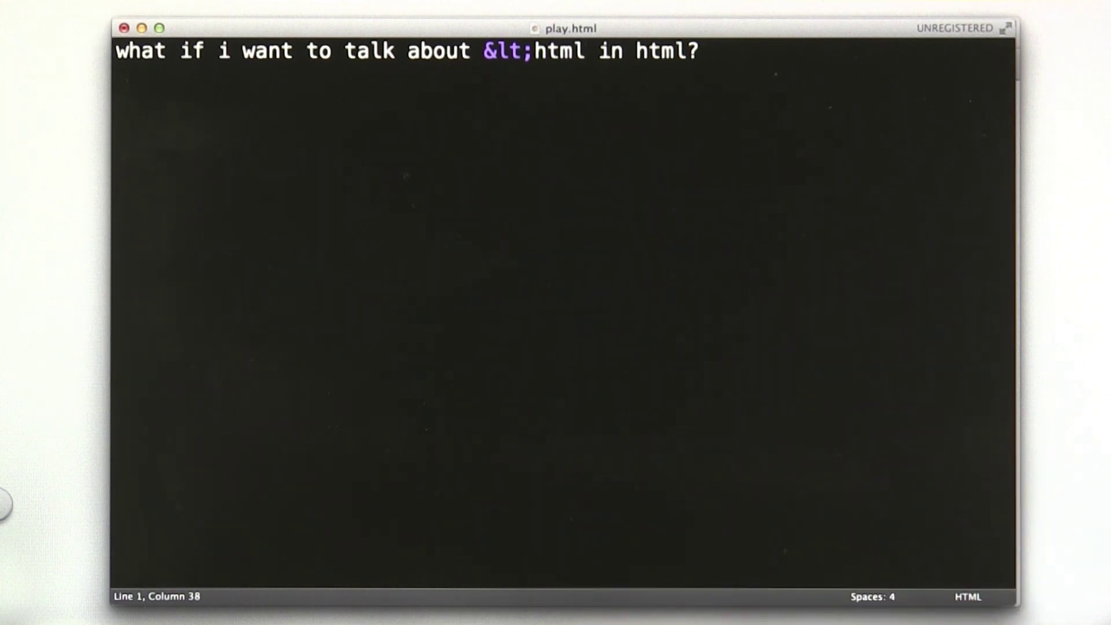
pyautogui.write('&gt;')
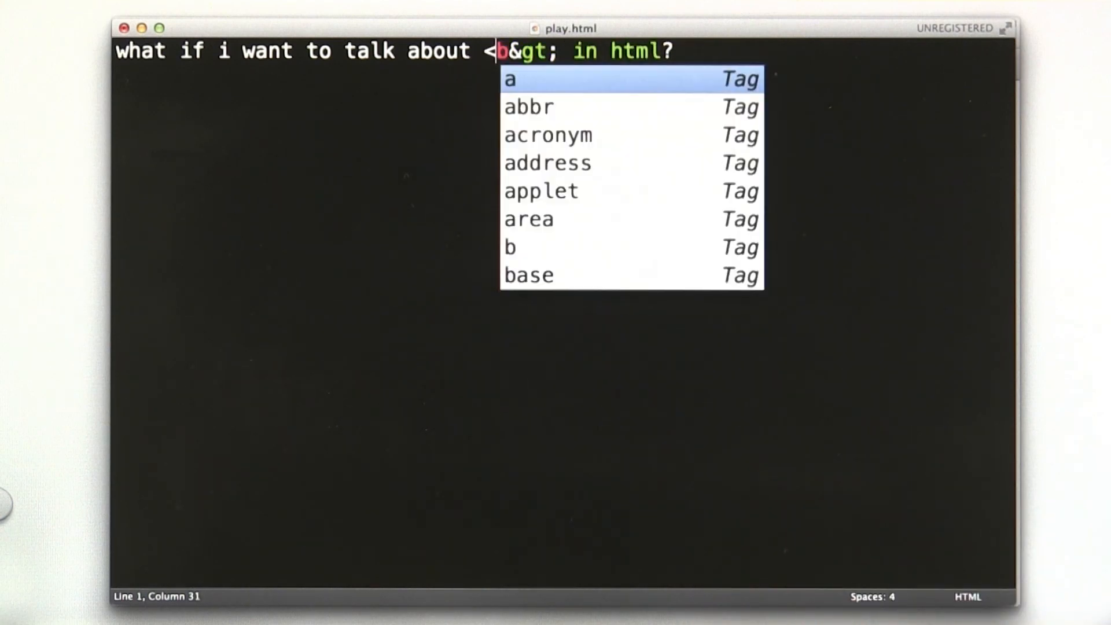
# Dismiss the autocomplete popup and remove the '&gt;' entity after <b.
pyautogui.press('Escape')
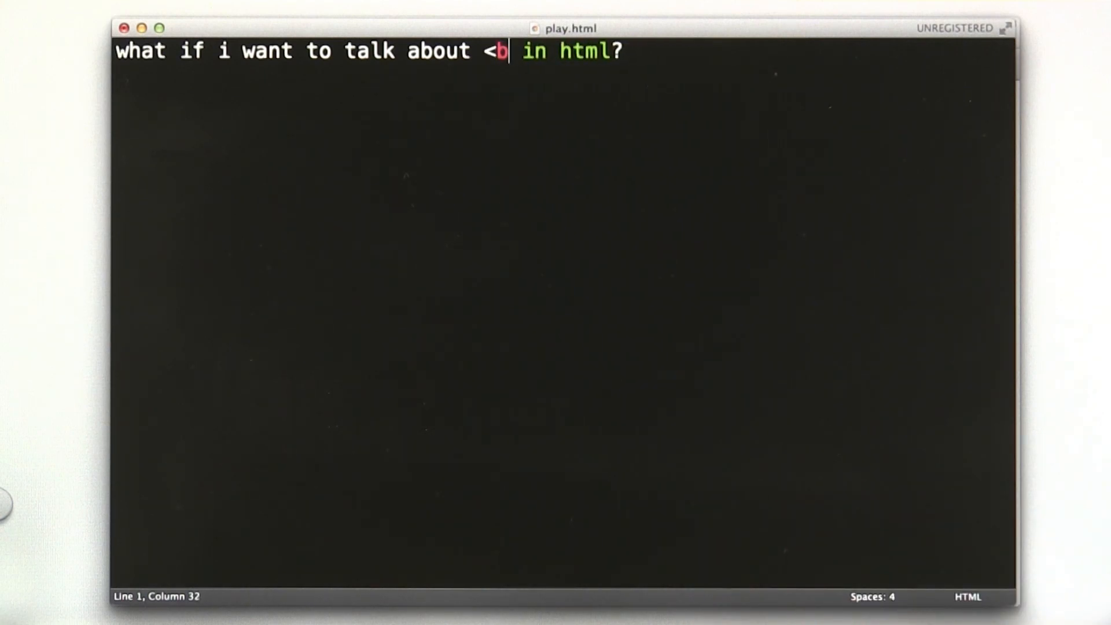